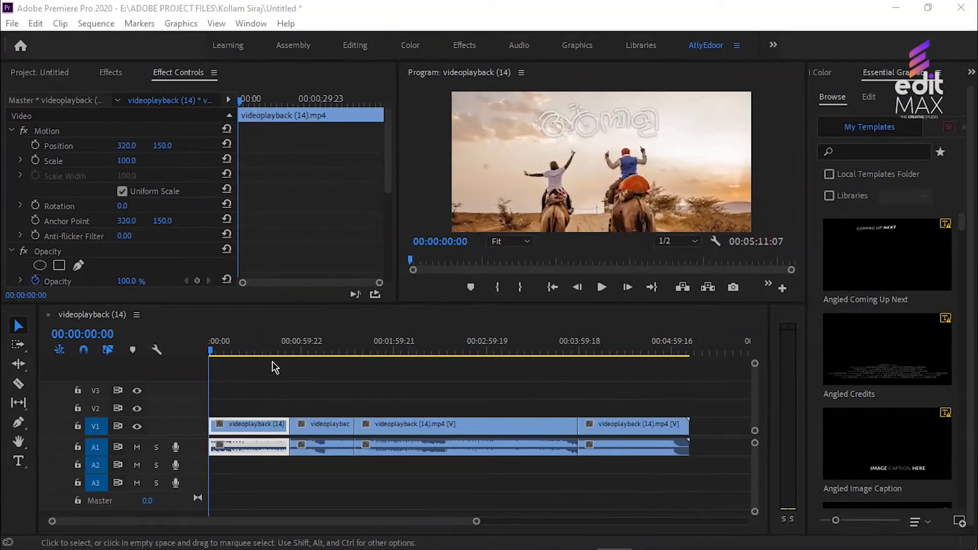
pyautogui.moveTo(250, 342)
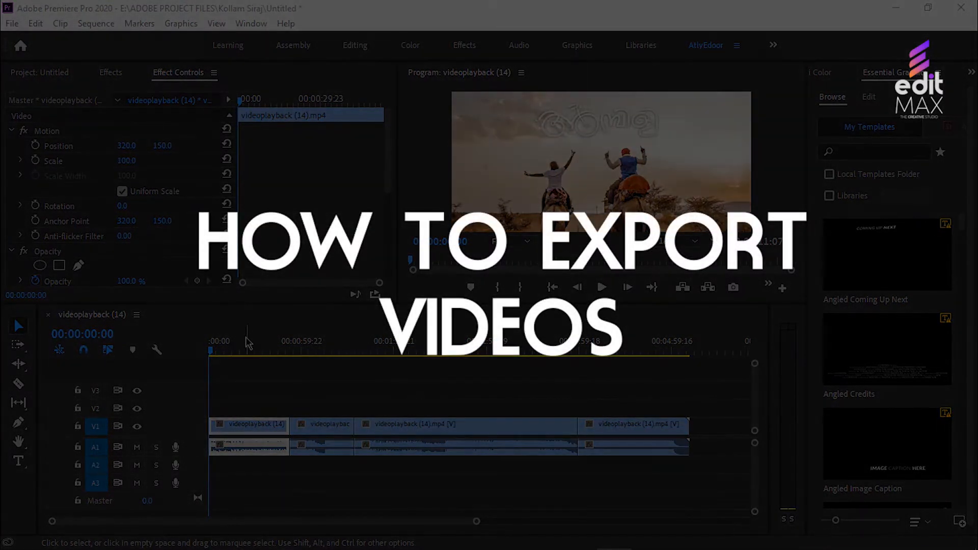
pyautogui.moveTo(234, 346)
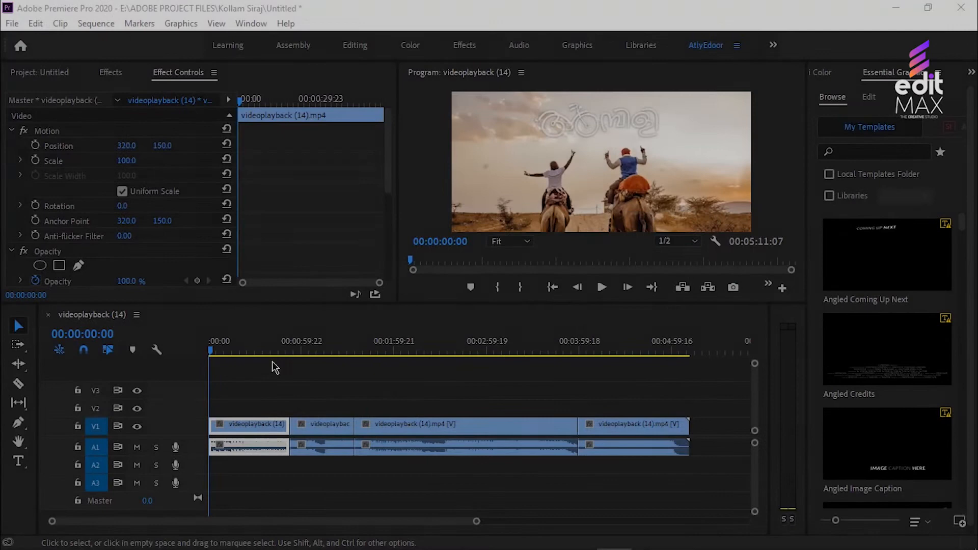
pyautogui.moveTo(250, 340)
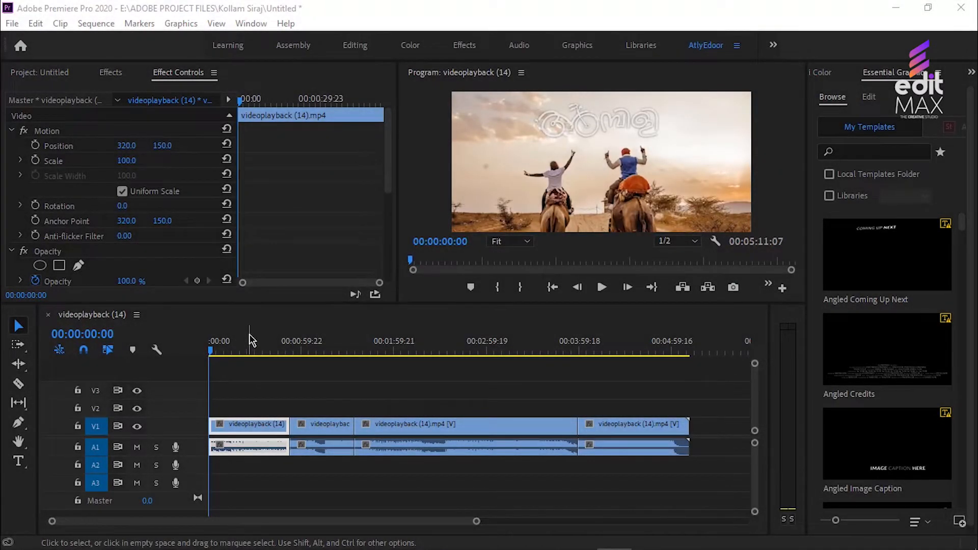
pyautogui.moveTo(232, 348)
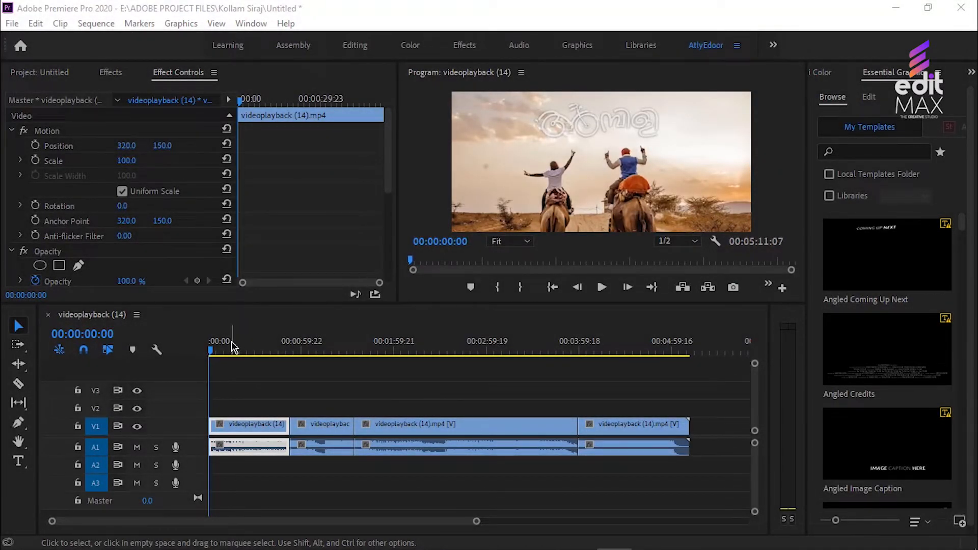
# Step: Focus the timeline and select every clip in the videoplayback (14) sequence
pyautogui.click(299, 351)
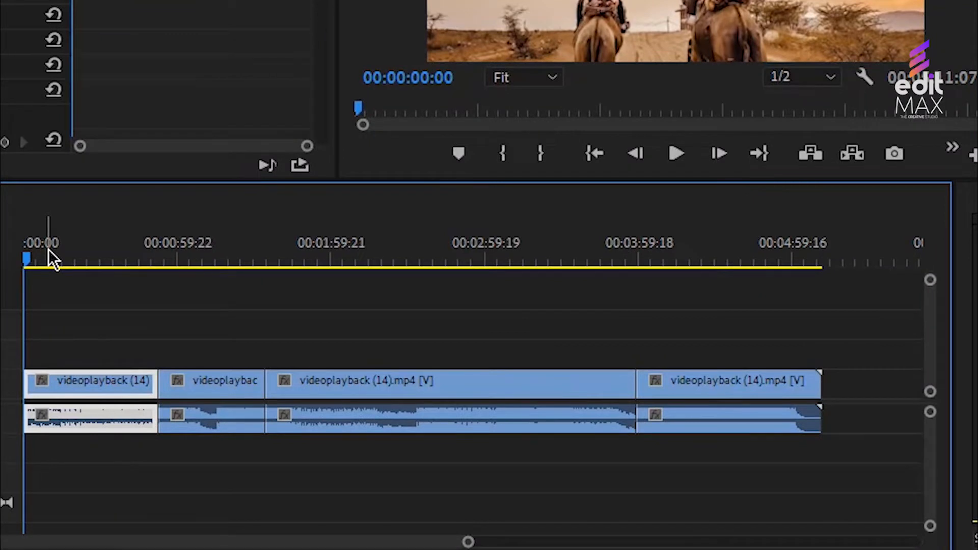
pyautogui.click(44, 269)
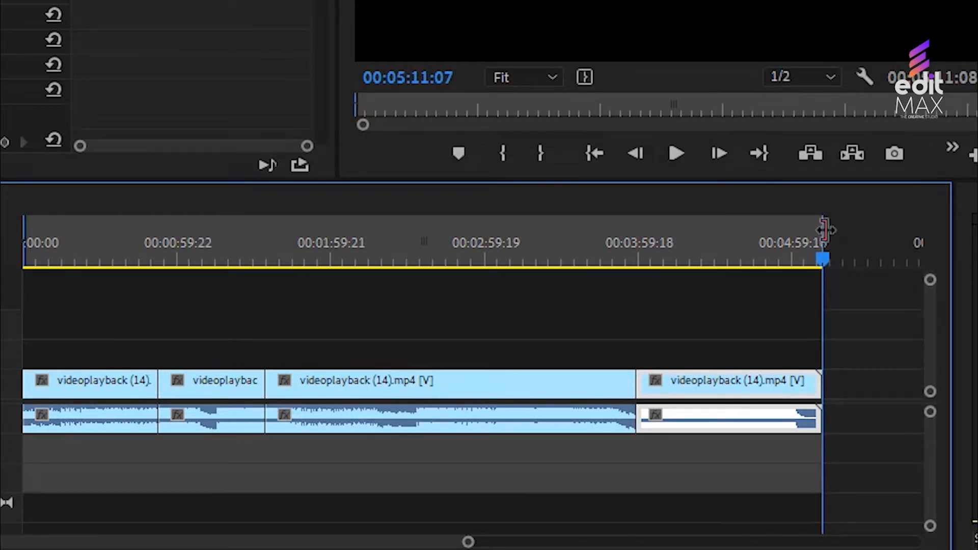
pyautogui.moveTo(320, 275)
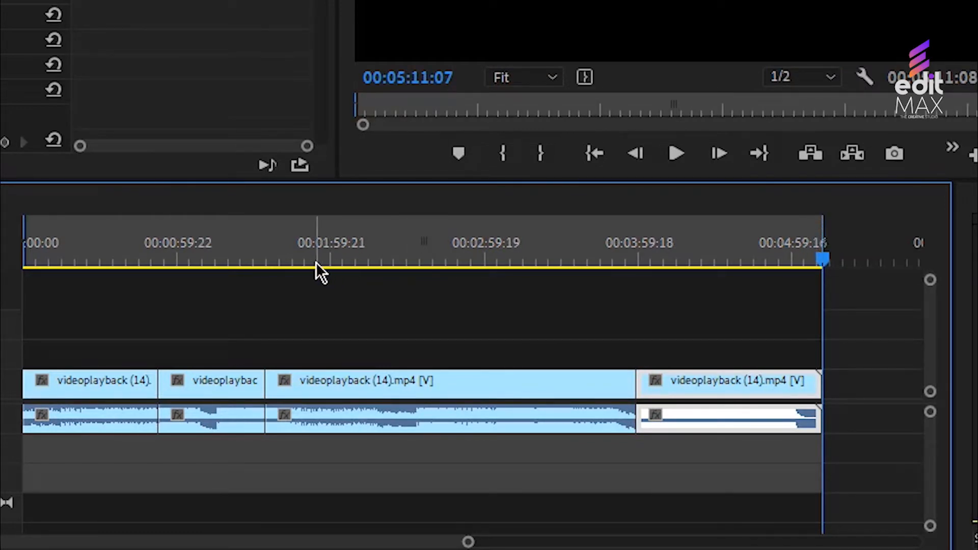
pyautogui.moveTo(462, 275)
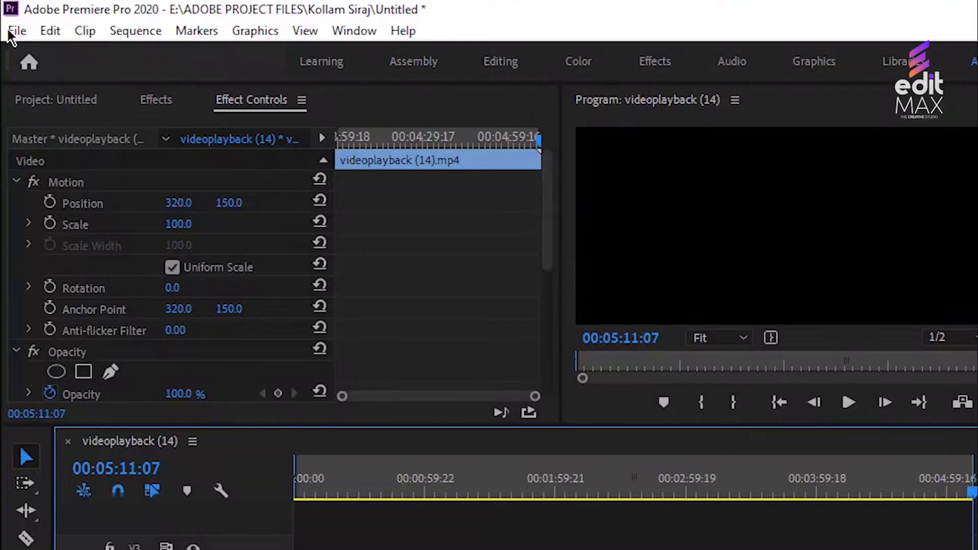
# Step: Dismiss the File menu and open Export Settings for videoplayback (14) with Ctrl+M
pyautogui.click(17, 30)
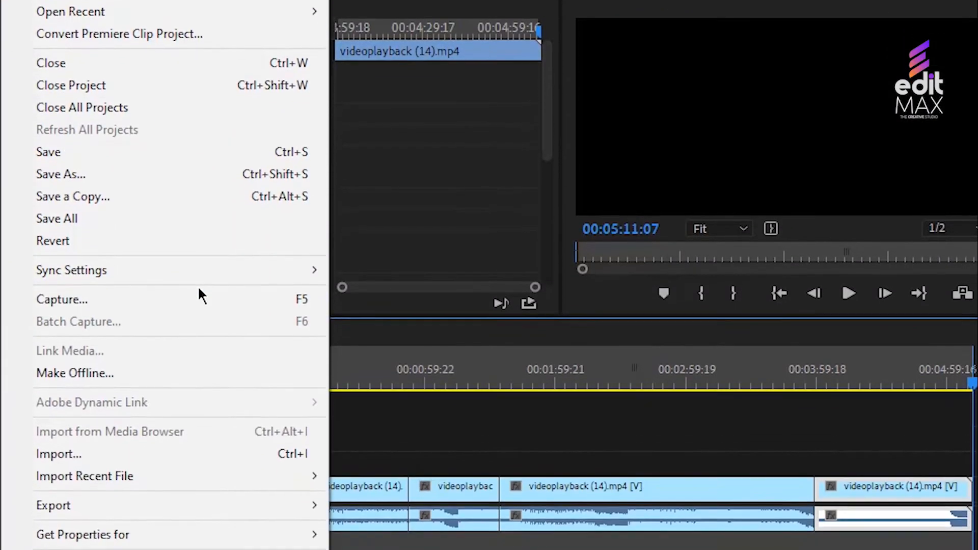
pyautogui.click(53, 506)
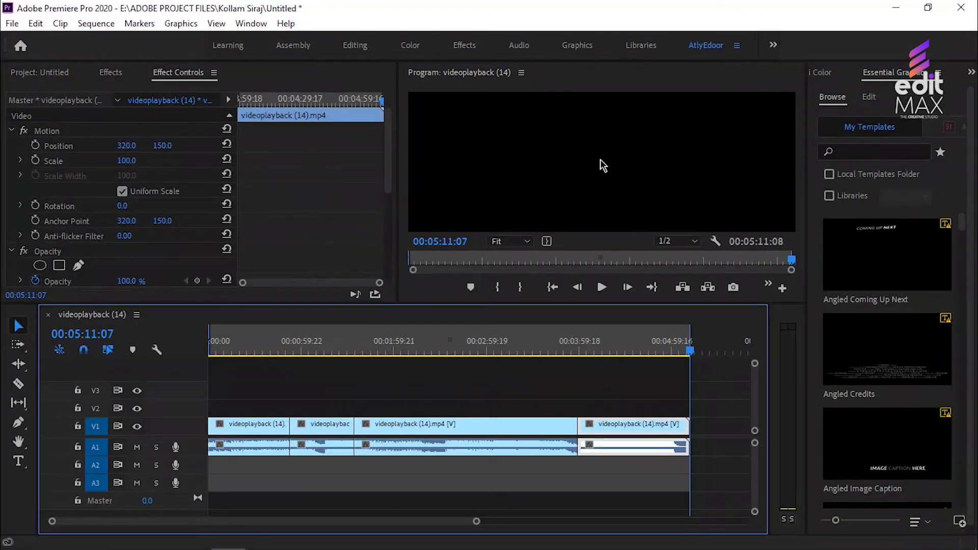
pyautogui.press('ctrl+m')
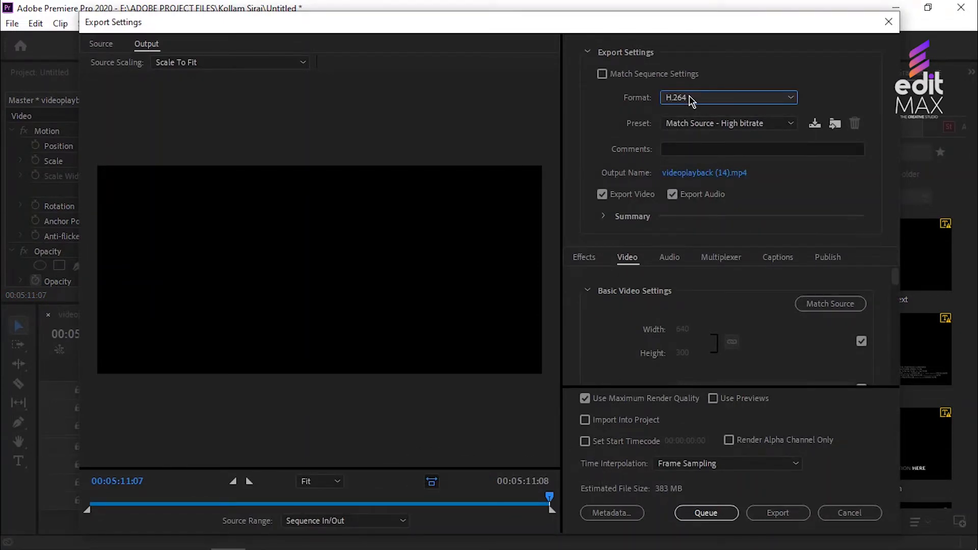
pyautogui.moveTo(678, 86)
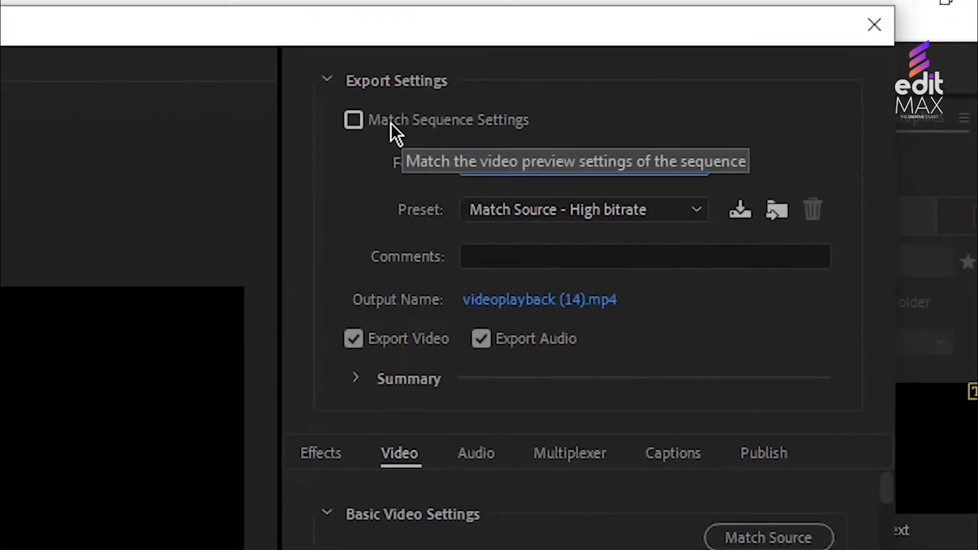
# Step: Leave Match Sequence Settings off and choose H.264 as the export format
pyautogui.click(353, 120)
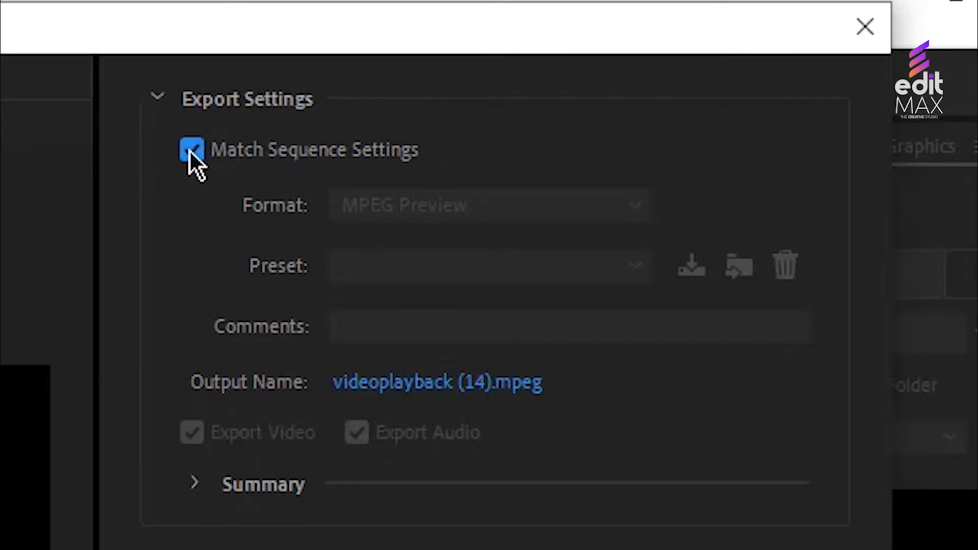
pyautogui.click(192, 149)
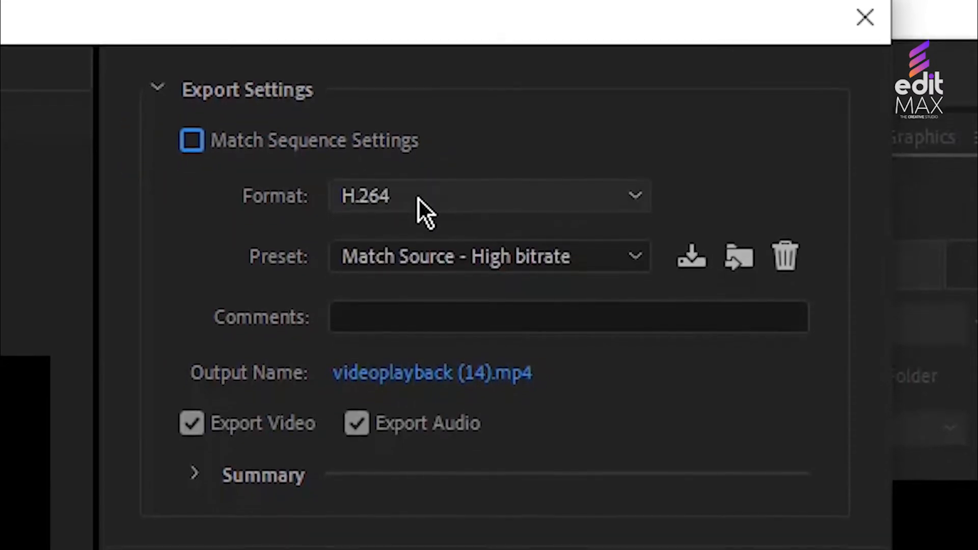
pyautogui.moveTo(425, 194)
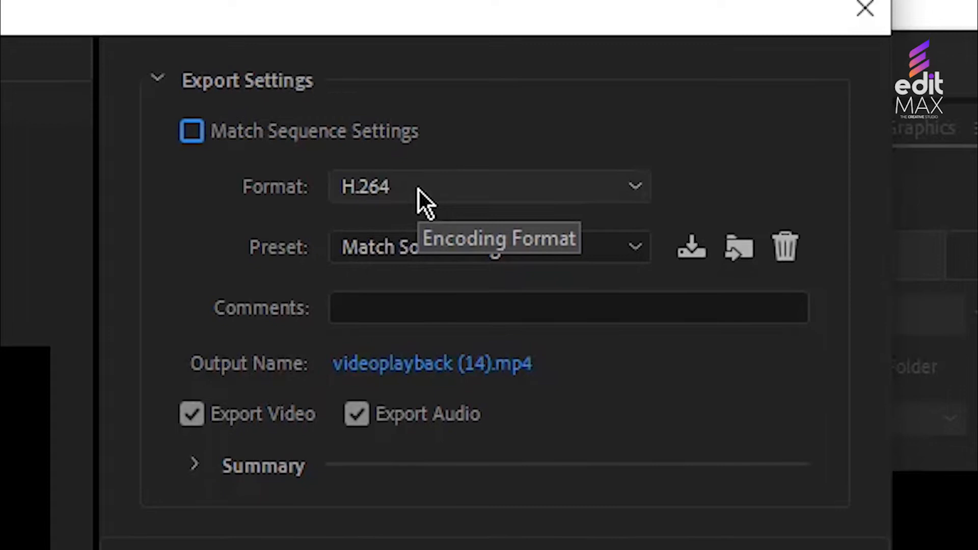
pyautogui.scroll(-3)
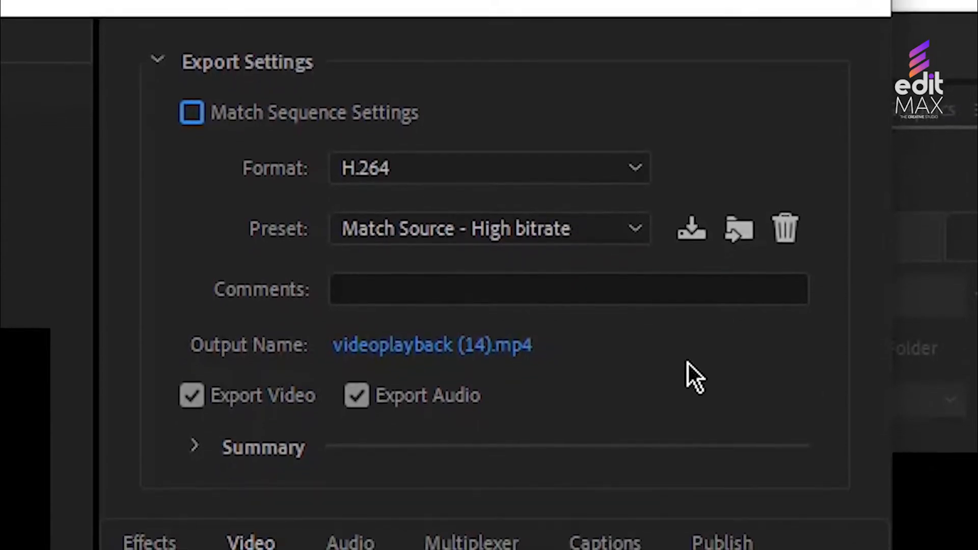
pyautogui.scroll(3)
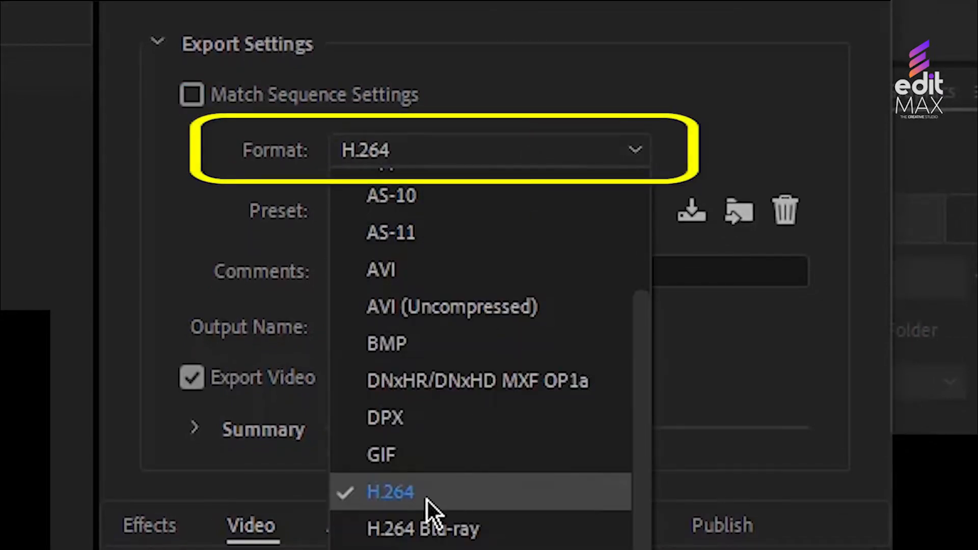
pyautogui.click(389, 492)
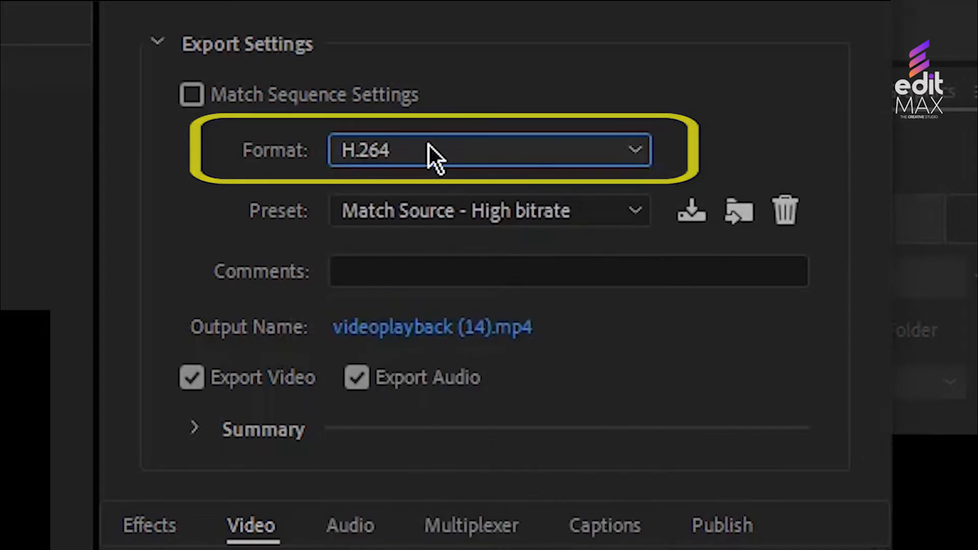
pyautogui.click(490, 150)
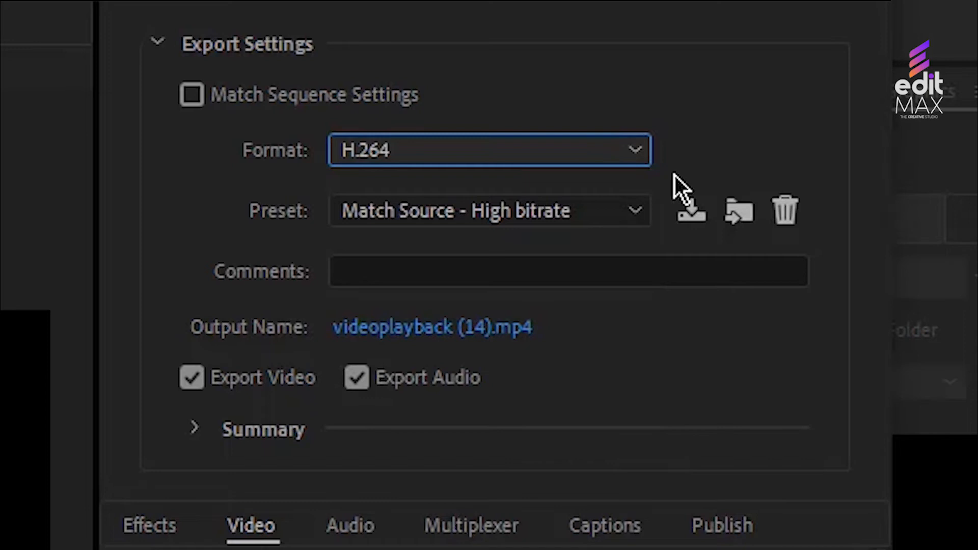
pyautogui.moveTo(716, 301)
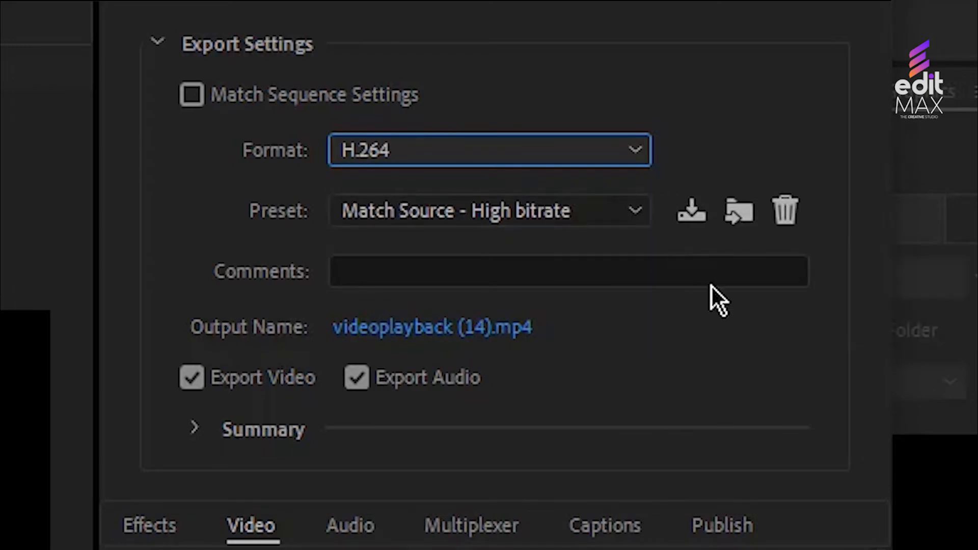
pyautogui.moveTo(736, 365)
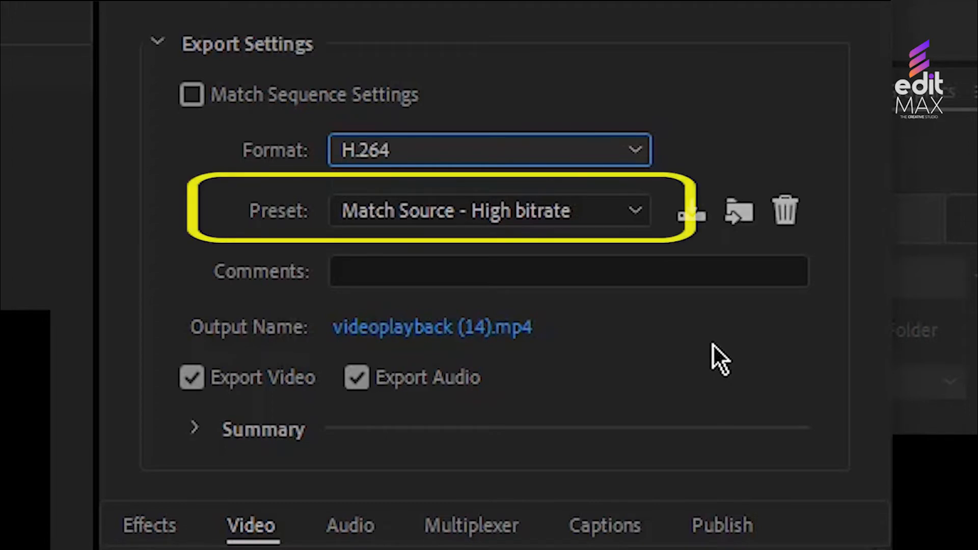
# Step: Apply the YouTube 1080p Full HD preset and name the output 'file name.mp4'
pyautogui.click(490, 211)
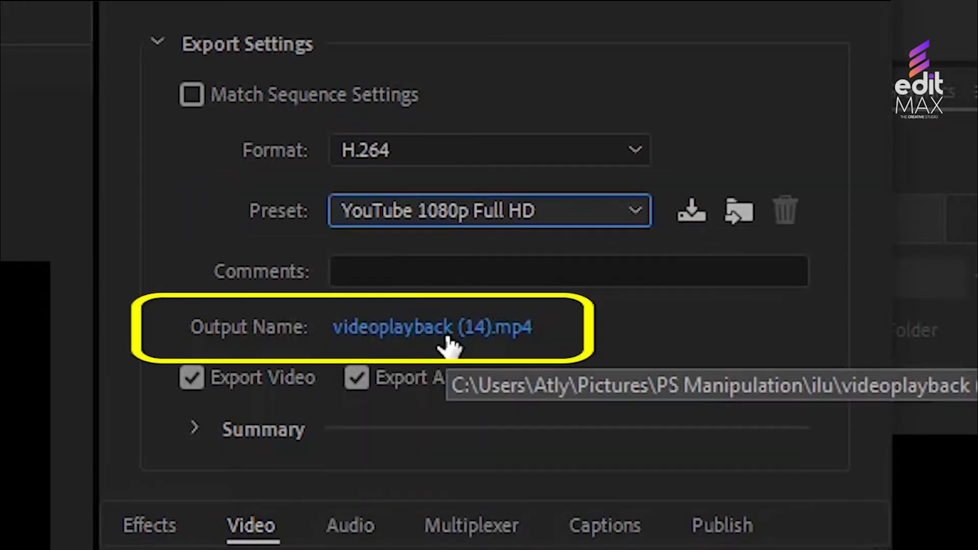
pyautogui.click(431, 328)
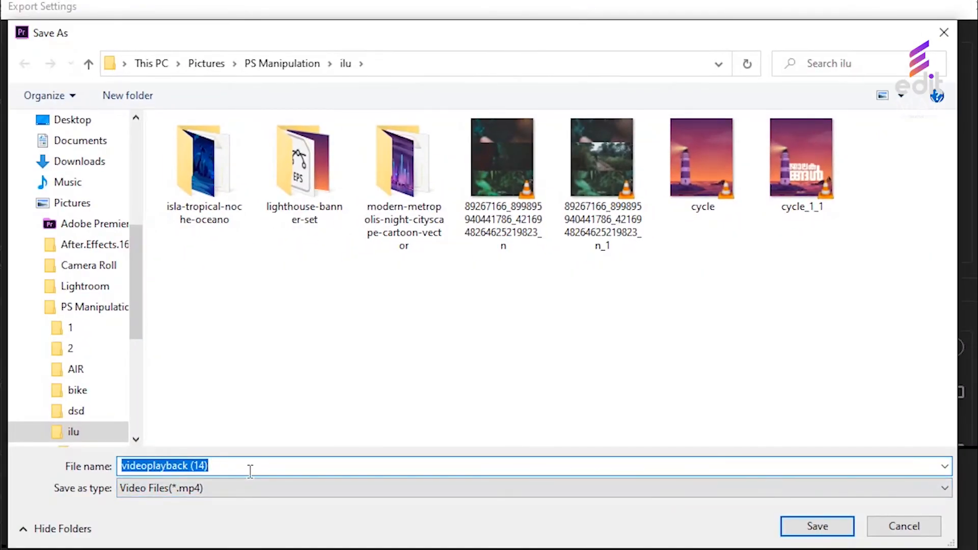
pyautogui.write('file')
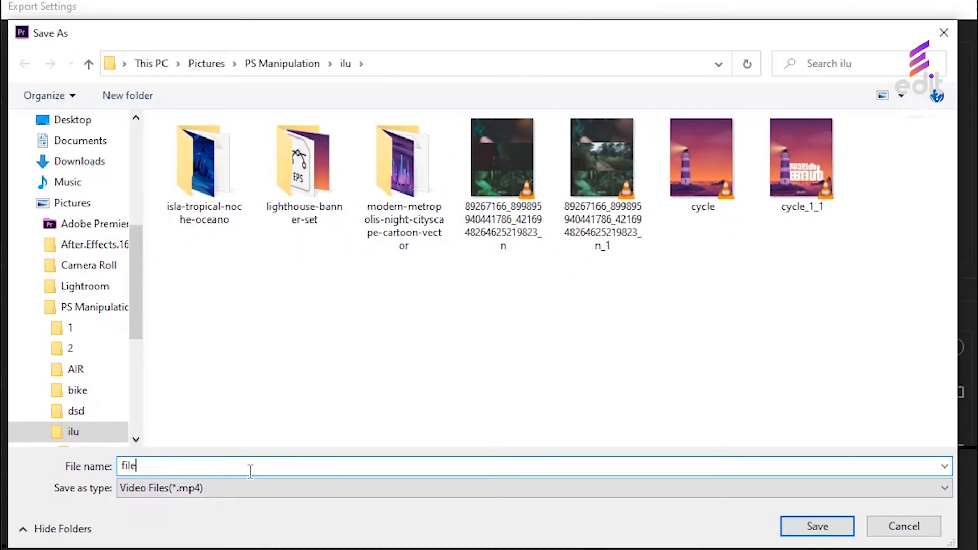
pyautogui.write('name')
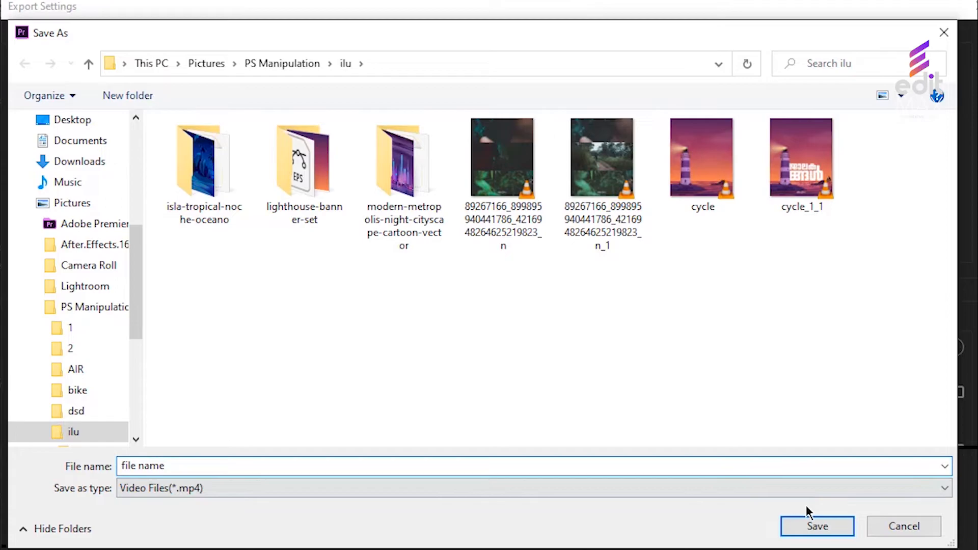
pyautogui.click(816, 526)
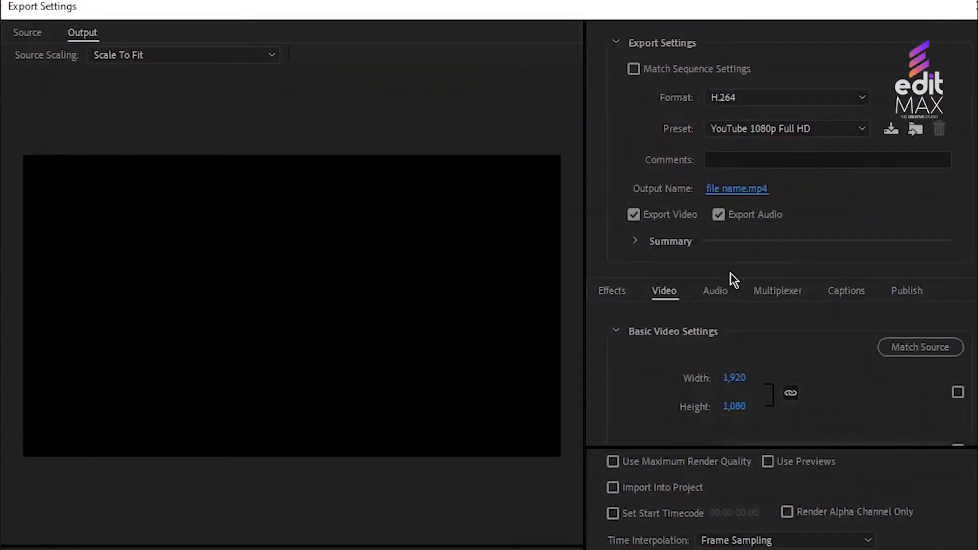
pyautogui.moveTo(705, 271)
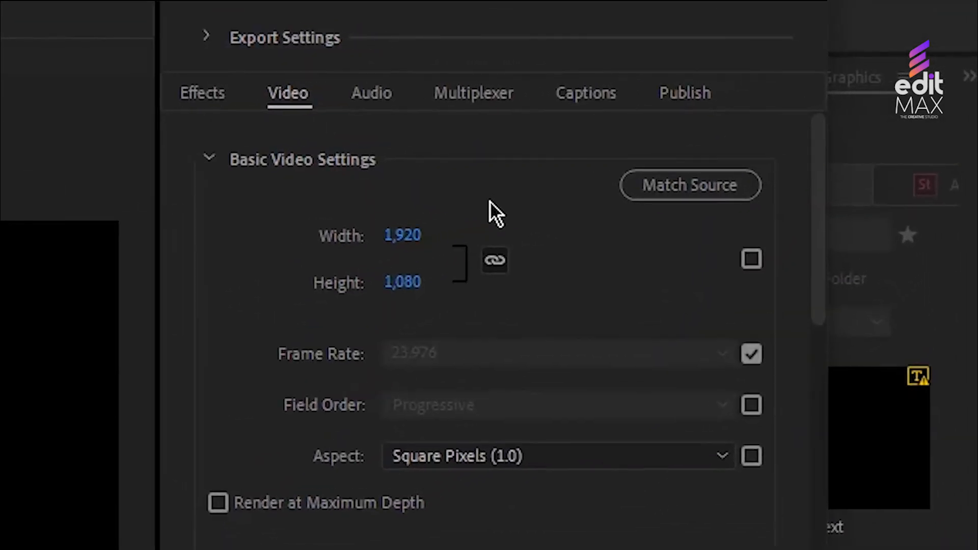
pyautogui.moveTo(792, 309)
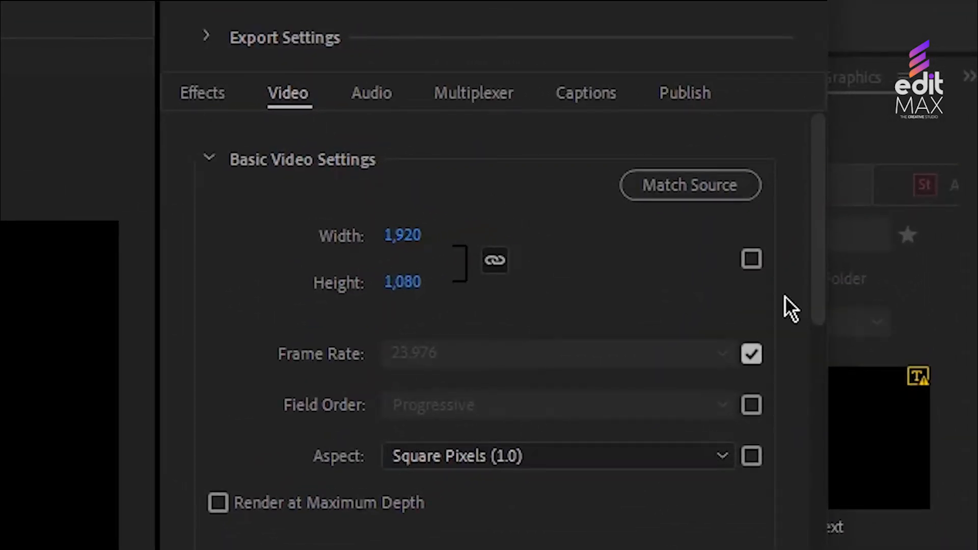
# Step: Tick Render at Maximum Depth in the Video settings
pyautogui.scroll(-3)
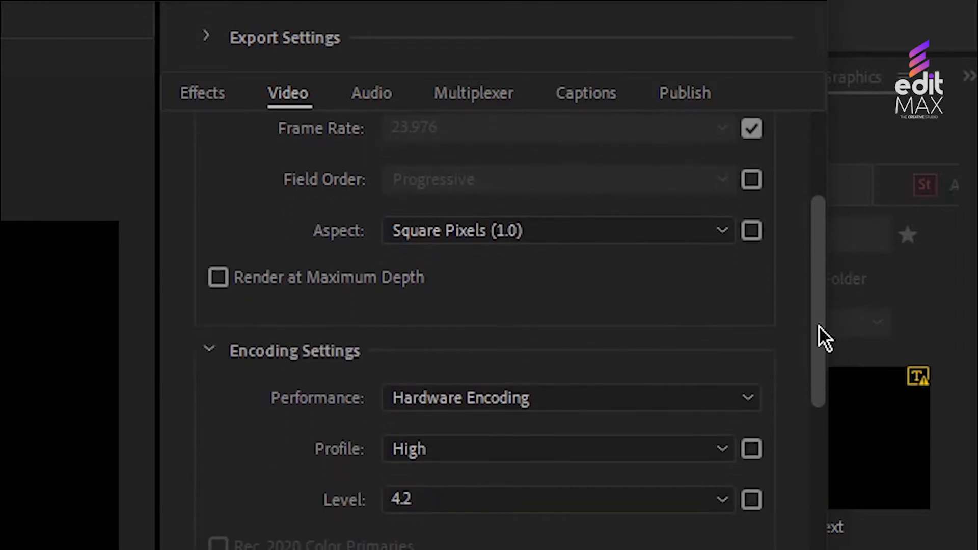
pyautogui.scroll(-3)
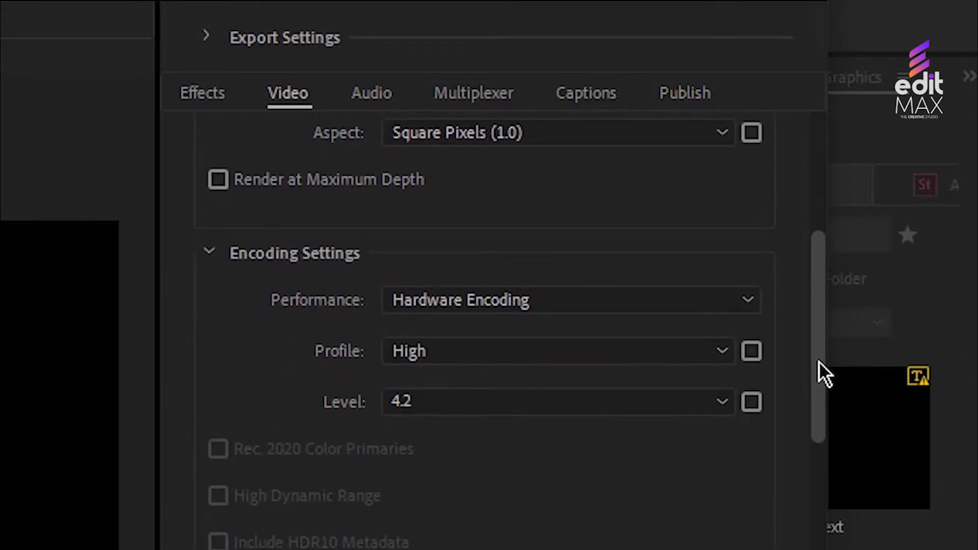
pyautogui.click(218, 179)
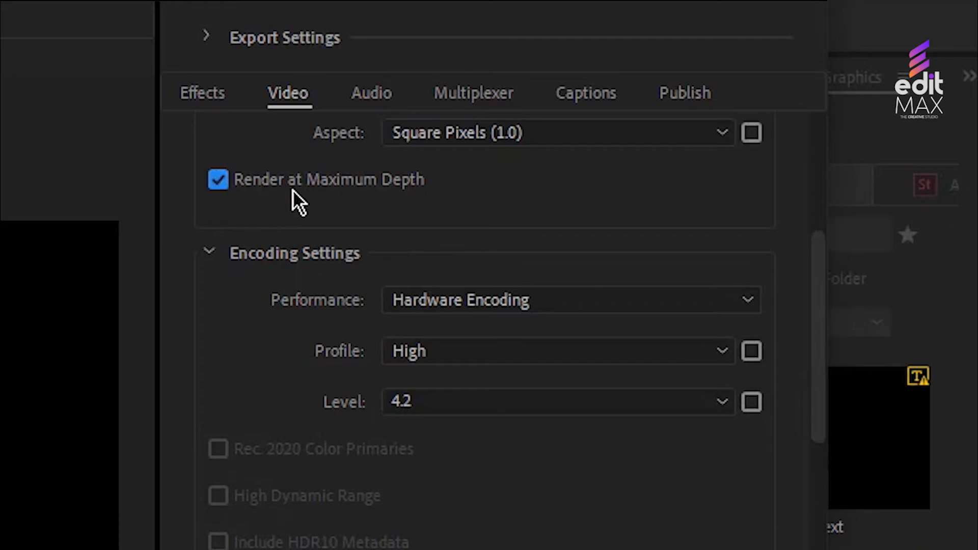
pyautogui.scroll(-3)
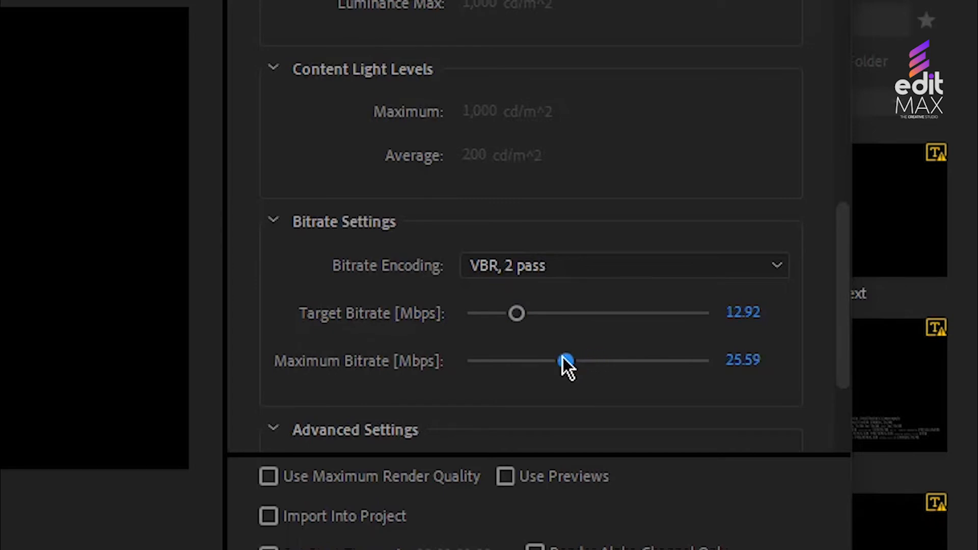
# Step: Scroll to Bitrate Settings: VBR 2-pass, 12.92 Mbps target, 25.59 Mbps maximum
pyautogui.scroll(-3)
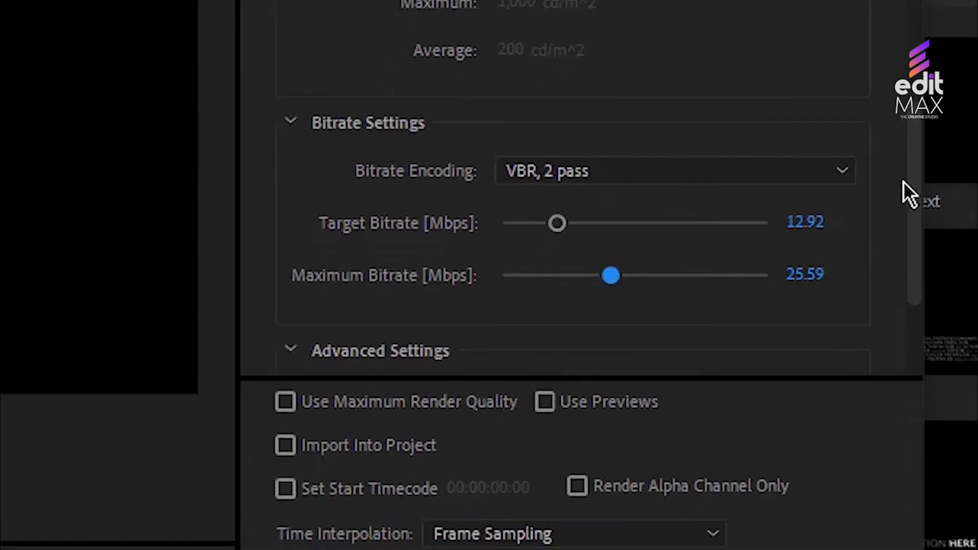
pyautogui.scroll(-3)
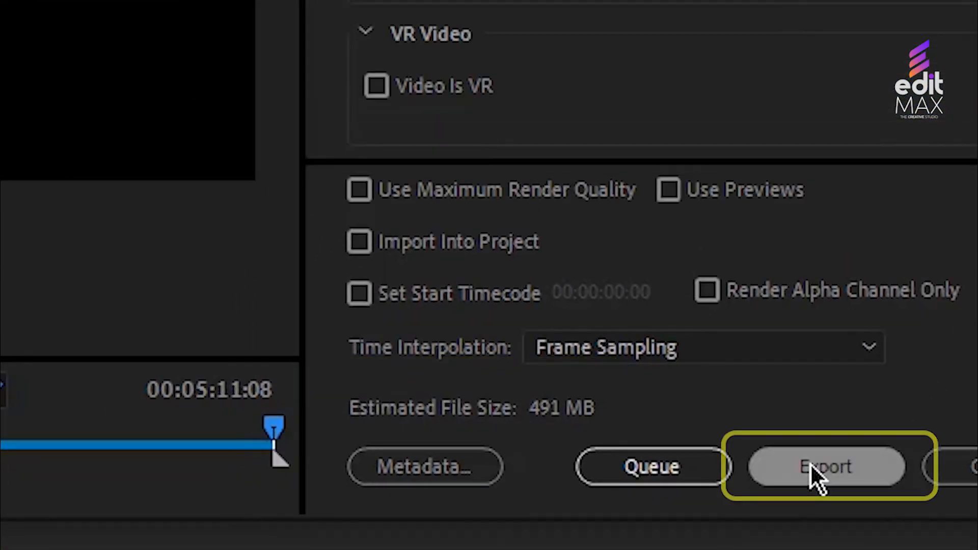
# Step: Start exporting the videoplayback (14) sequence
pyautogui.click(826, 467)
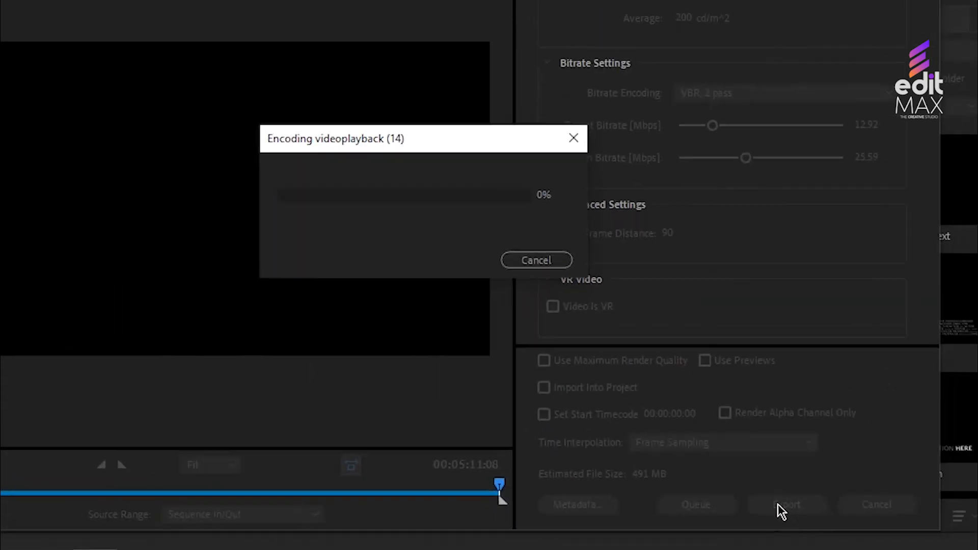